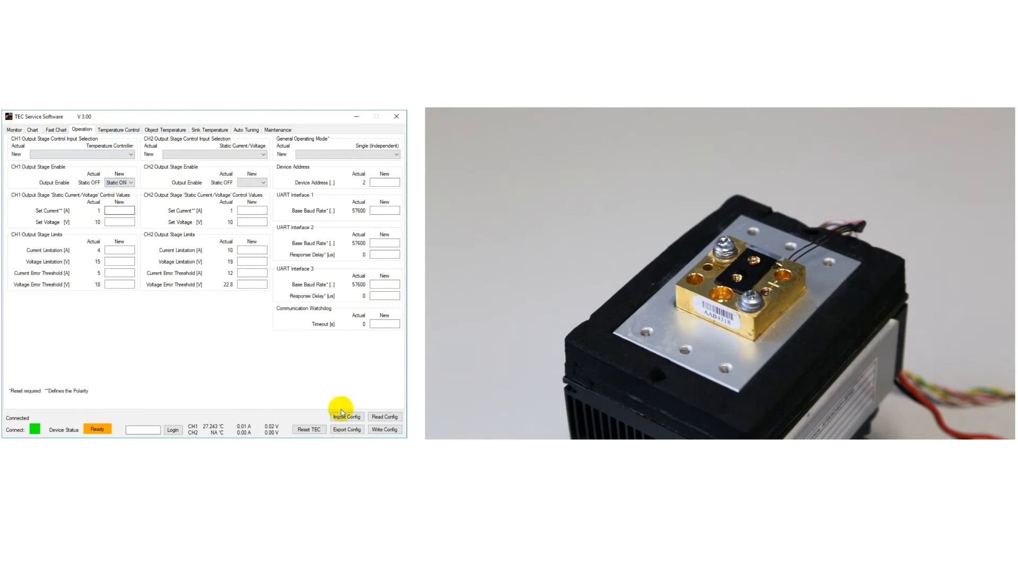
- Write the CH1 Static ON output-enable setting to the controller so it reports Run
left_click(32, 129)
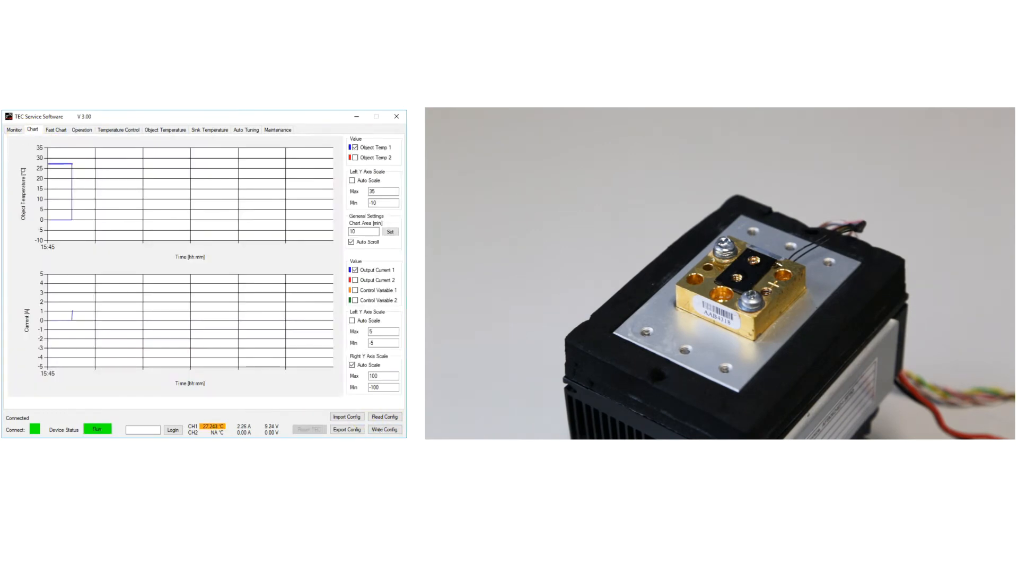
- Show the chart while the object cools from about 27 °C to hold near -8 °C
left_click(309, 428)
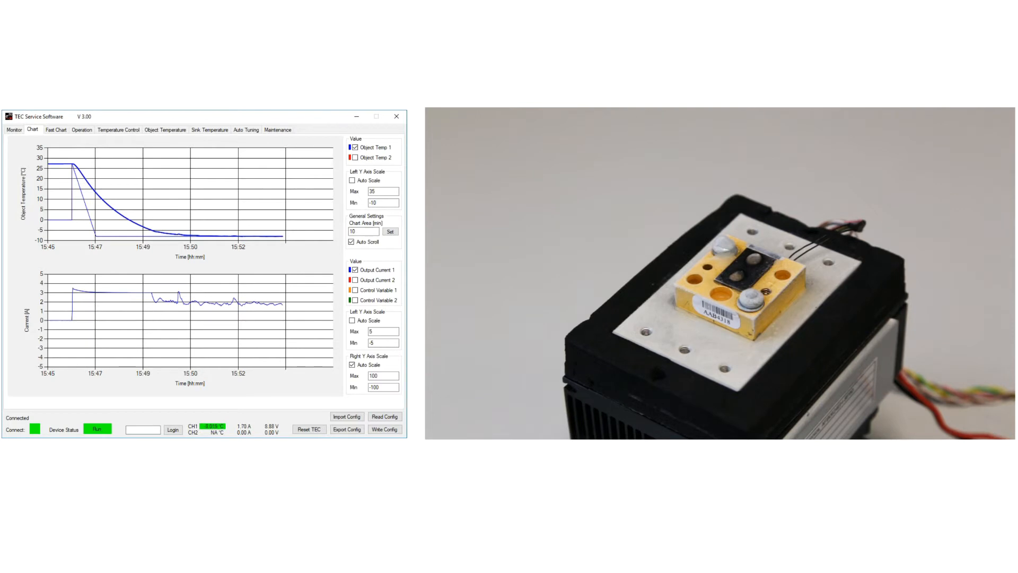
- Set CH1 Target Object Temp to 80 in Temperature Control and return to the chart
left_click(118, 130)
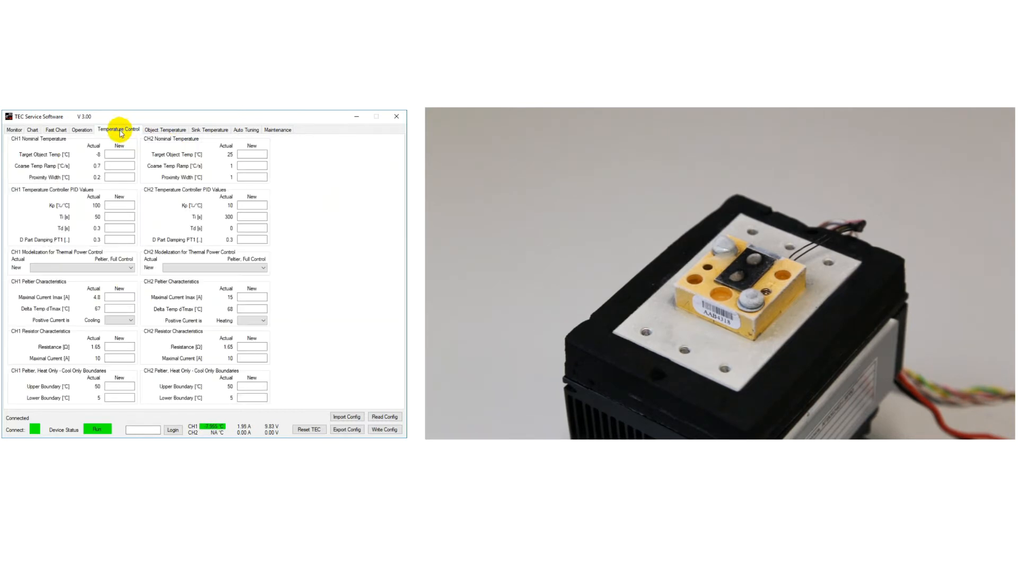
type("80")
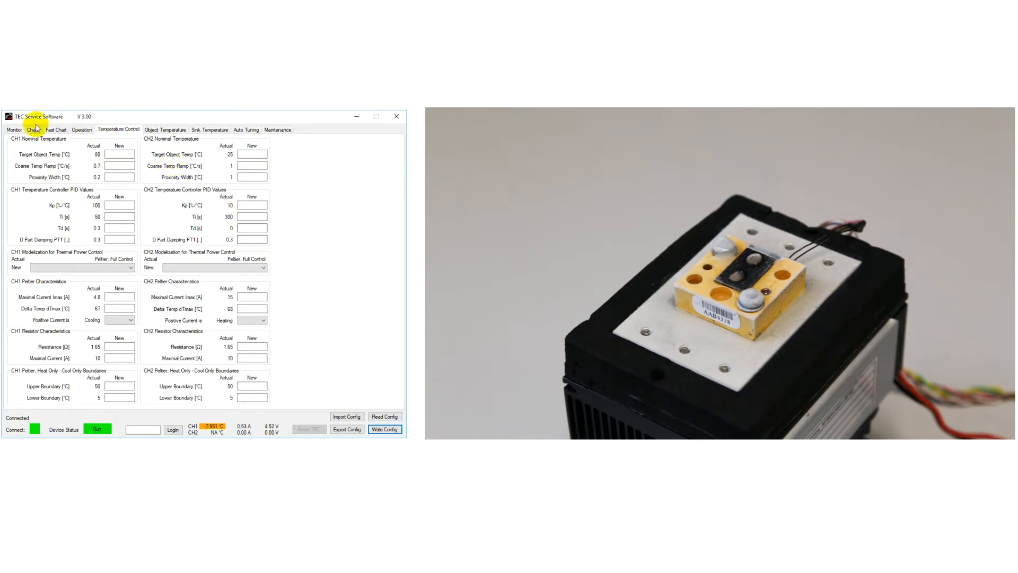
left_click(32, 130)
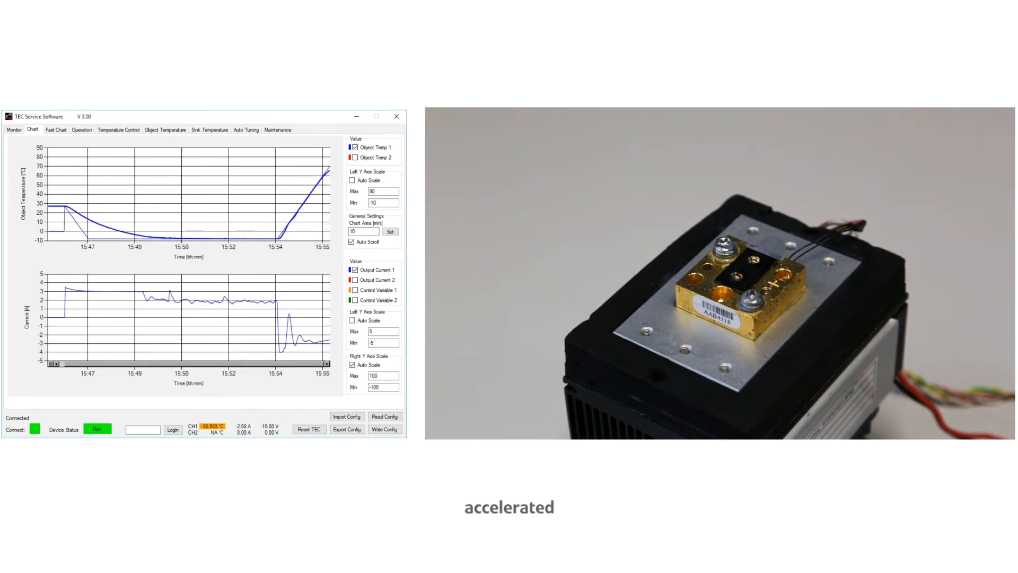